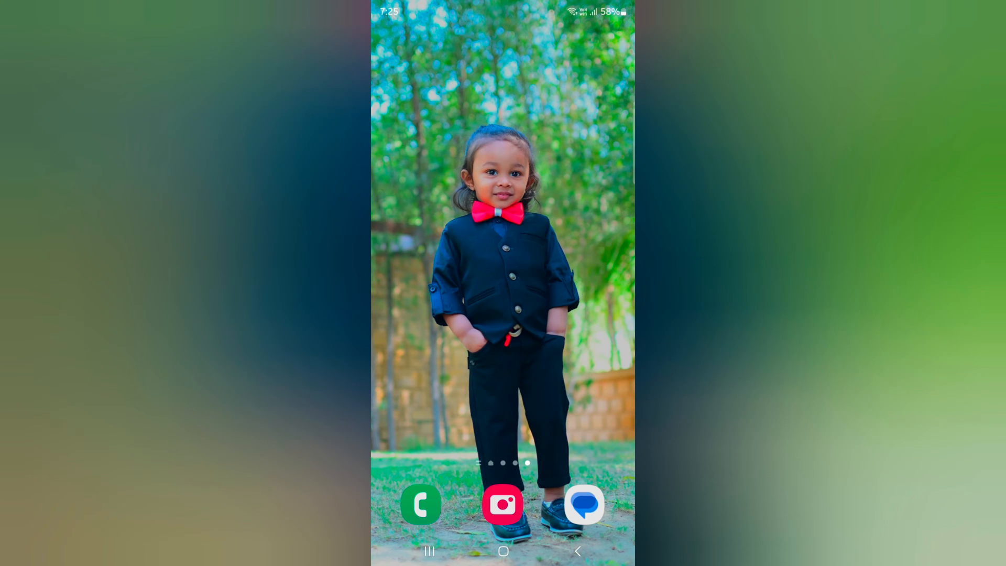
- Type 'gnhjfhbjjk' in the app drawer search bar, then select and copy it
type("gnhjfhbjjk")
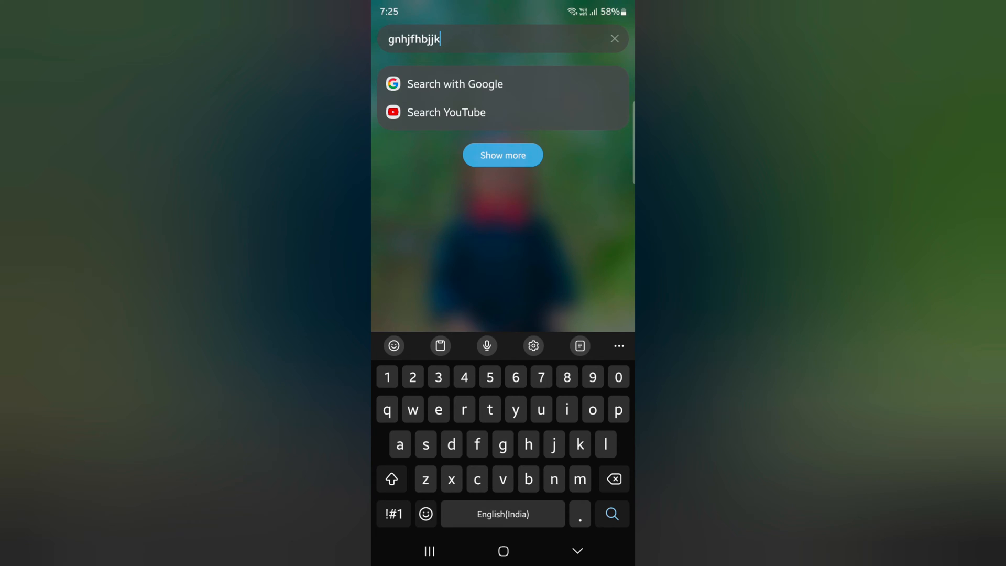
double_click(413, 39)
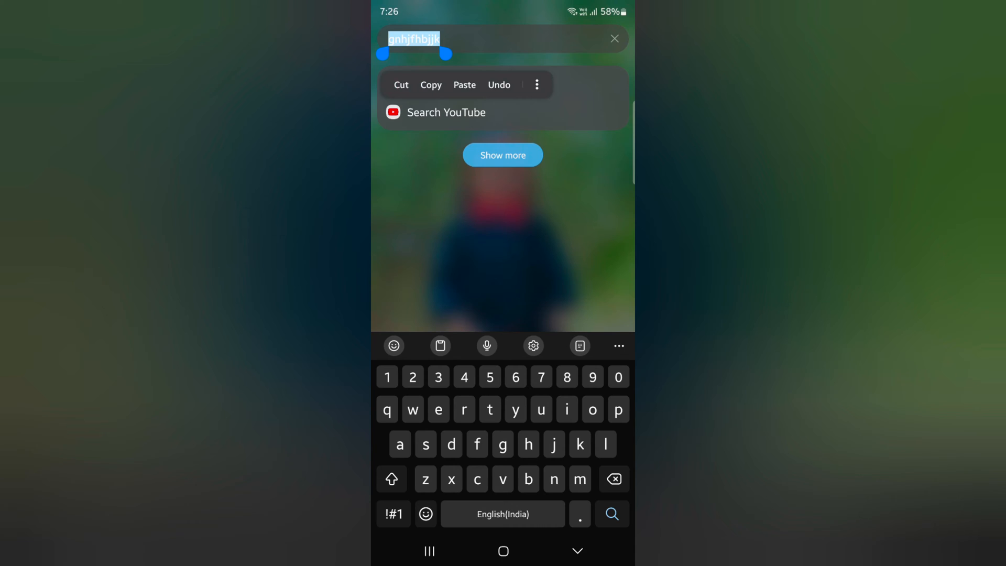
left_click(431, 84)
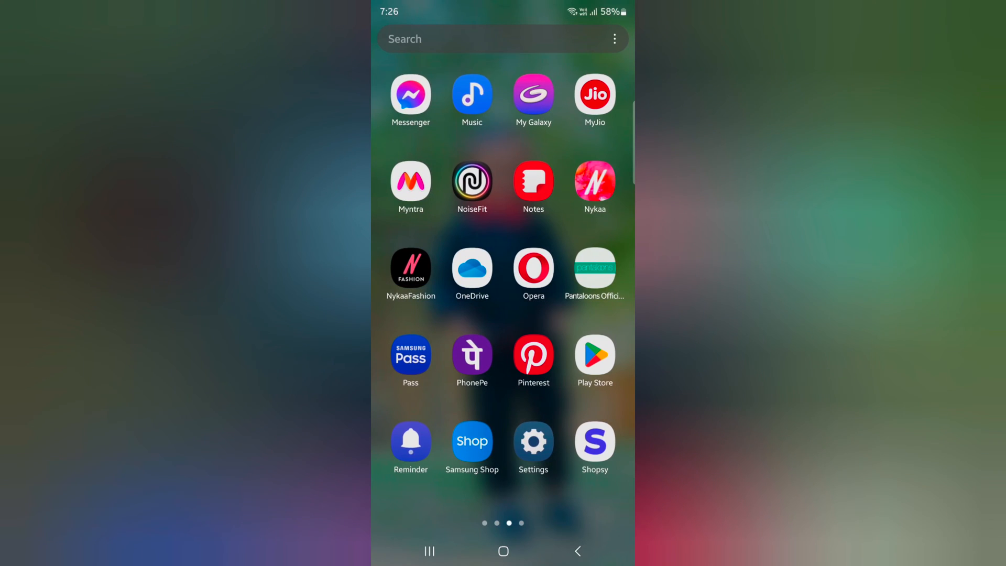
- In a new Samsung Notes note, paste 'gnhjfhbjjk', add 'gjjkkko', and start a new line
left_click(534, 177)
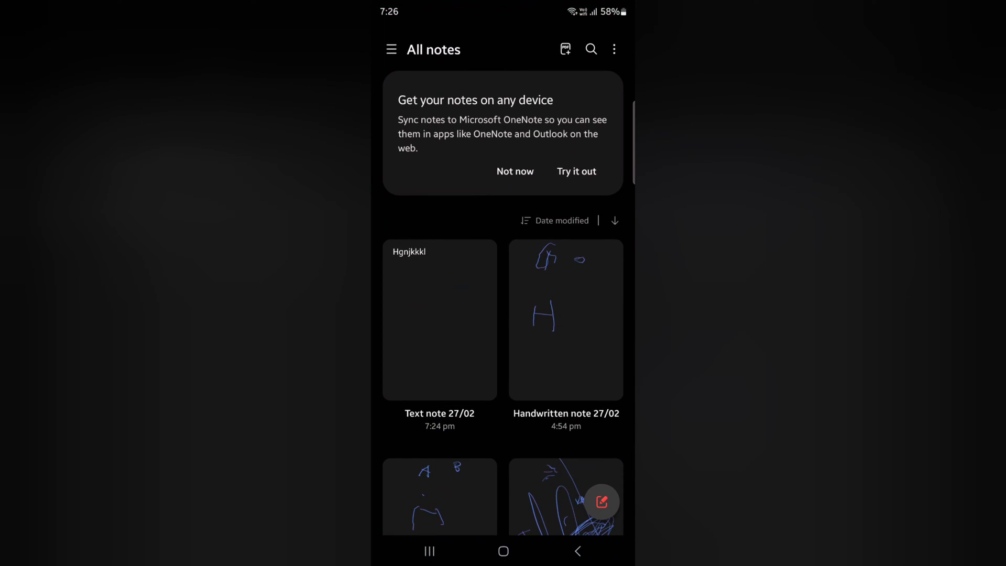
left_click(601, 500)
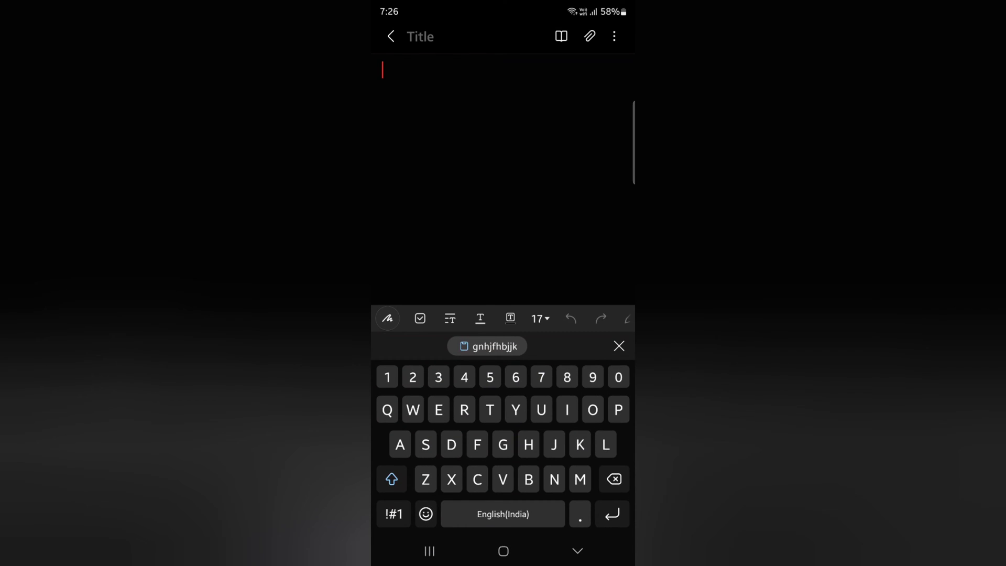
left_click(383, 70)
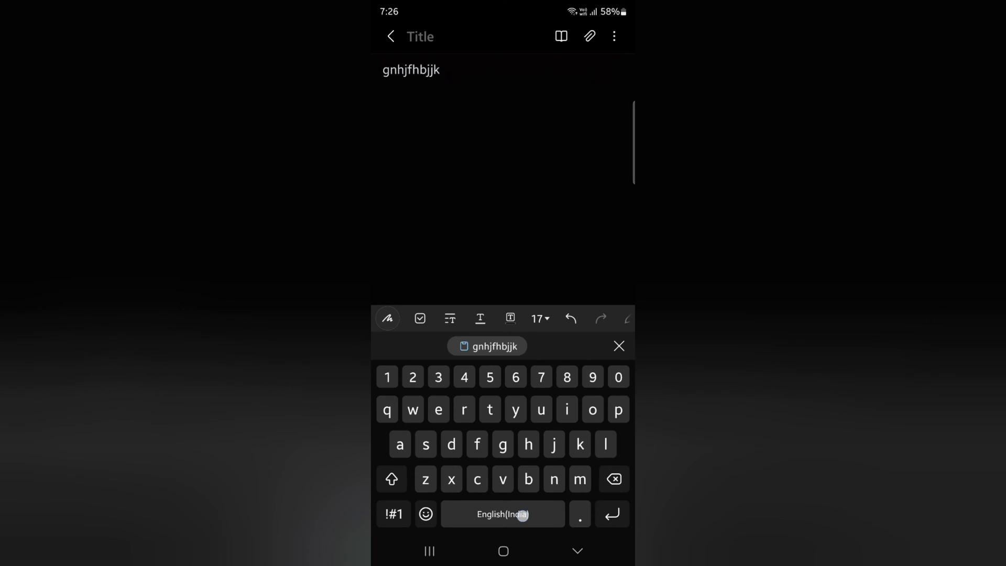
type("gjjkkko")
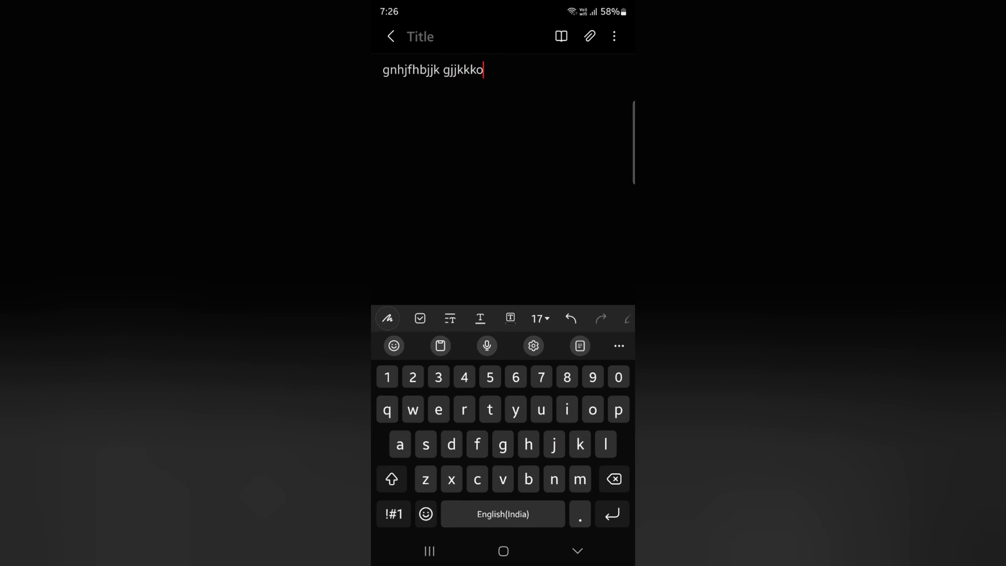
key("enter")
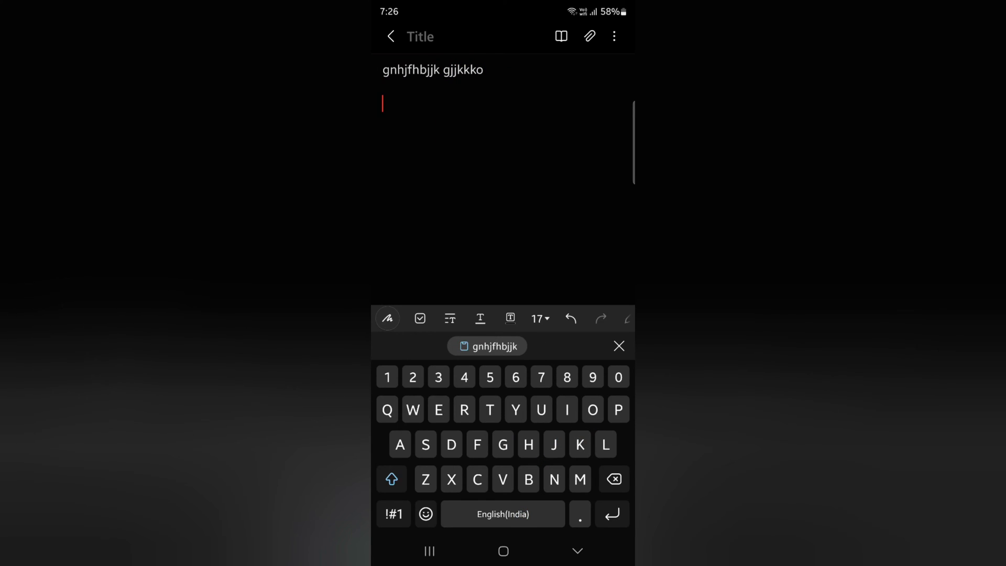
- Open the keyboard's clipboard history from the empty line's editing menu and browse clips
left_click(382, 105)
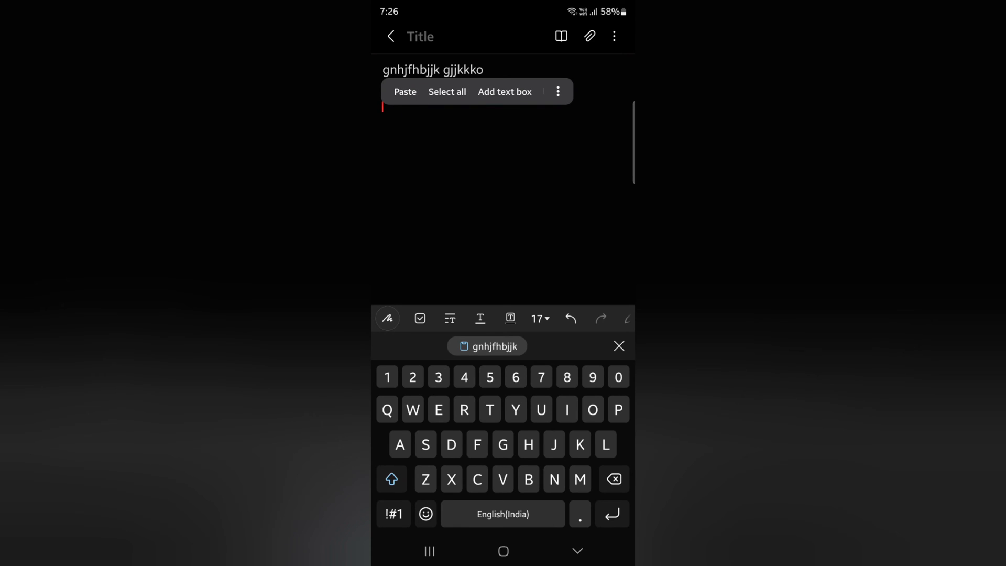
left_click(557, 91)
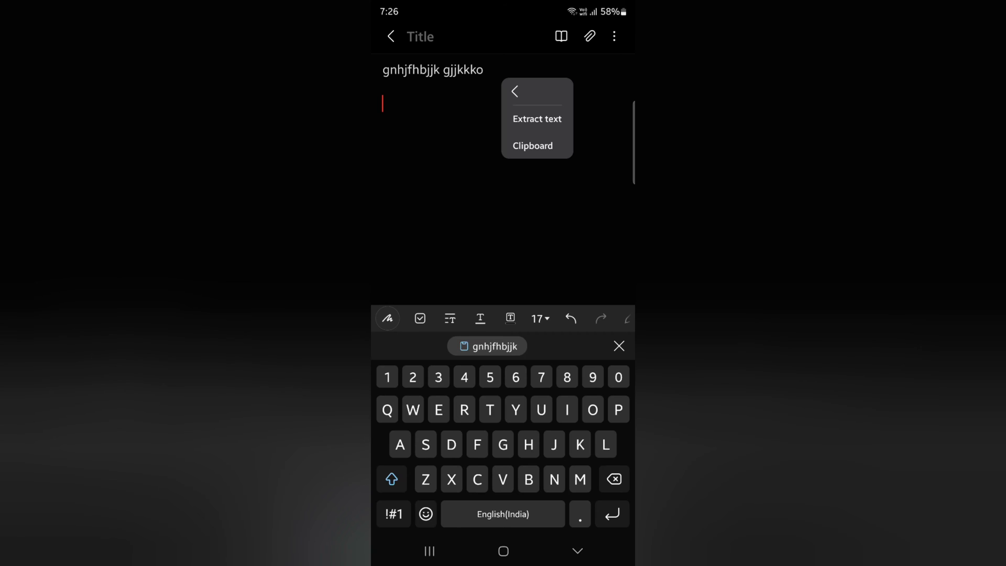
left_click(532, 146)
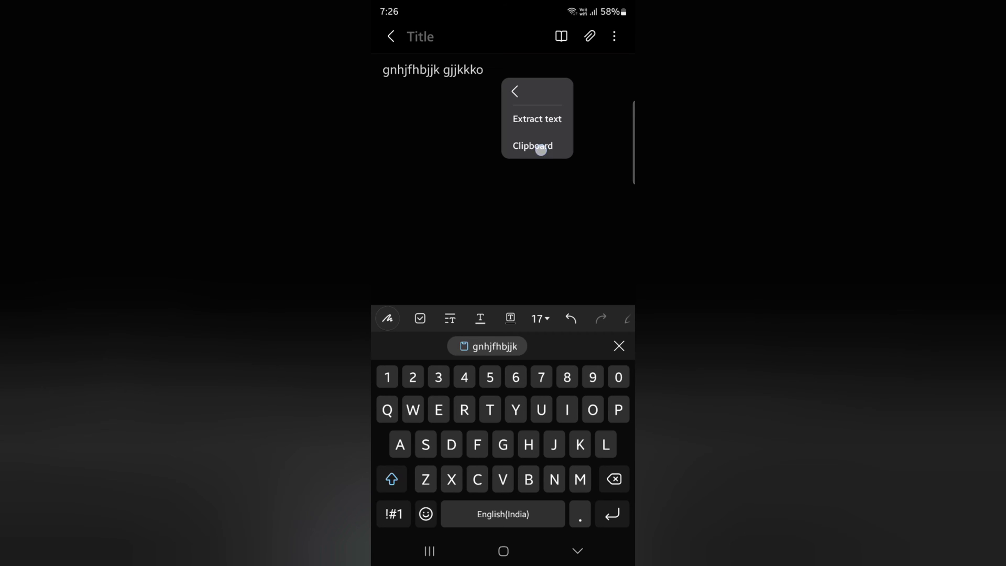
left_click(532, 146)
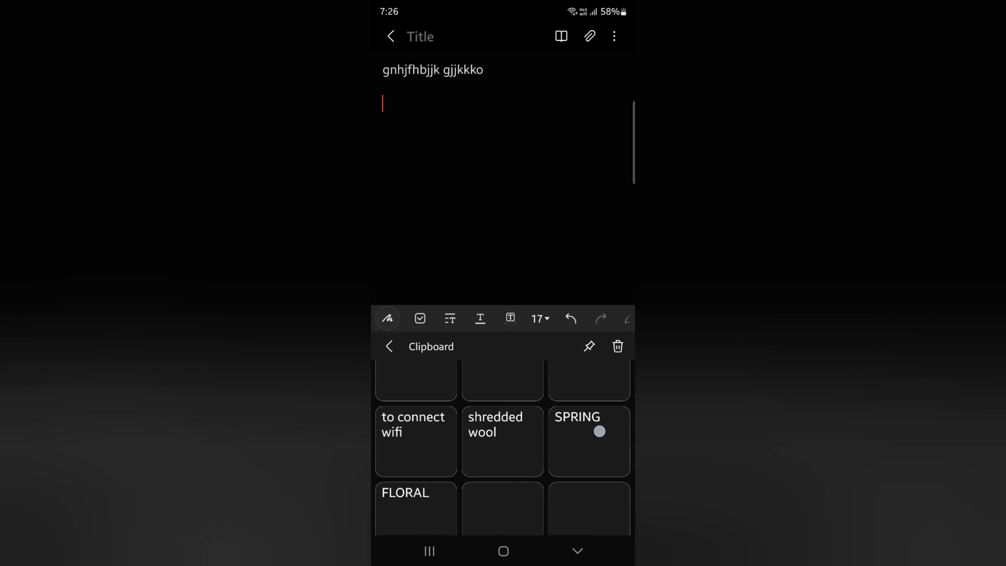
scroll("down", 3)
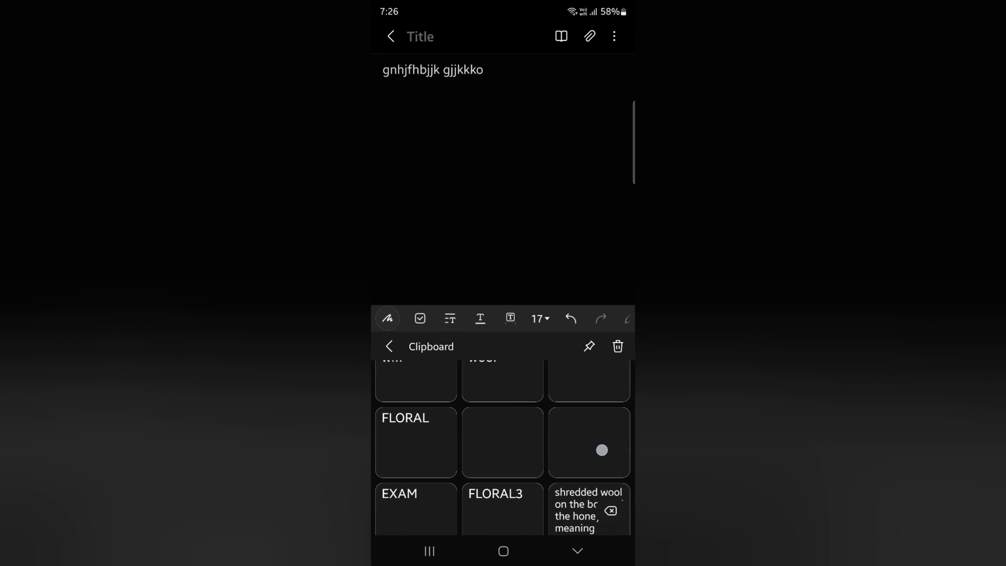